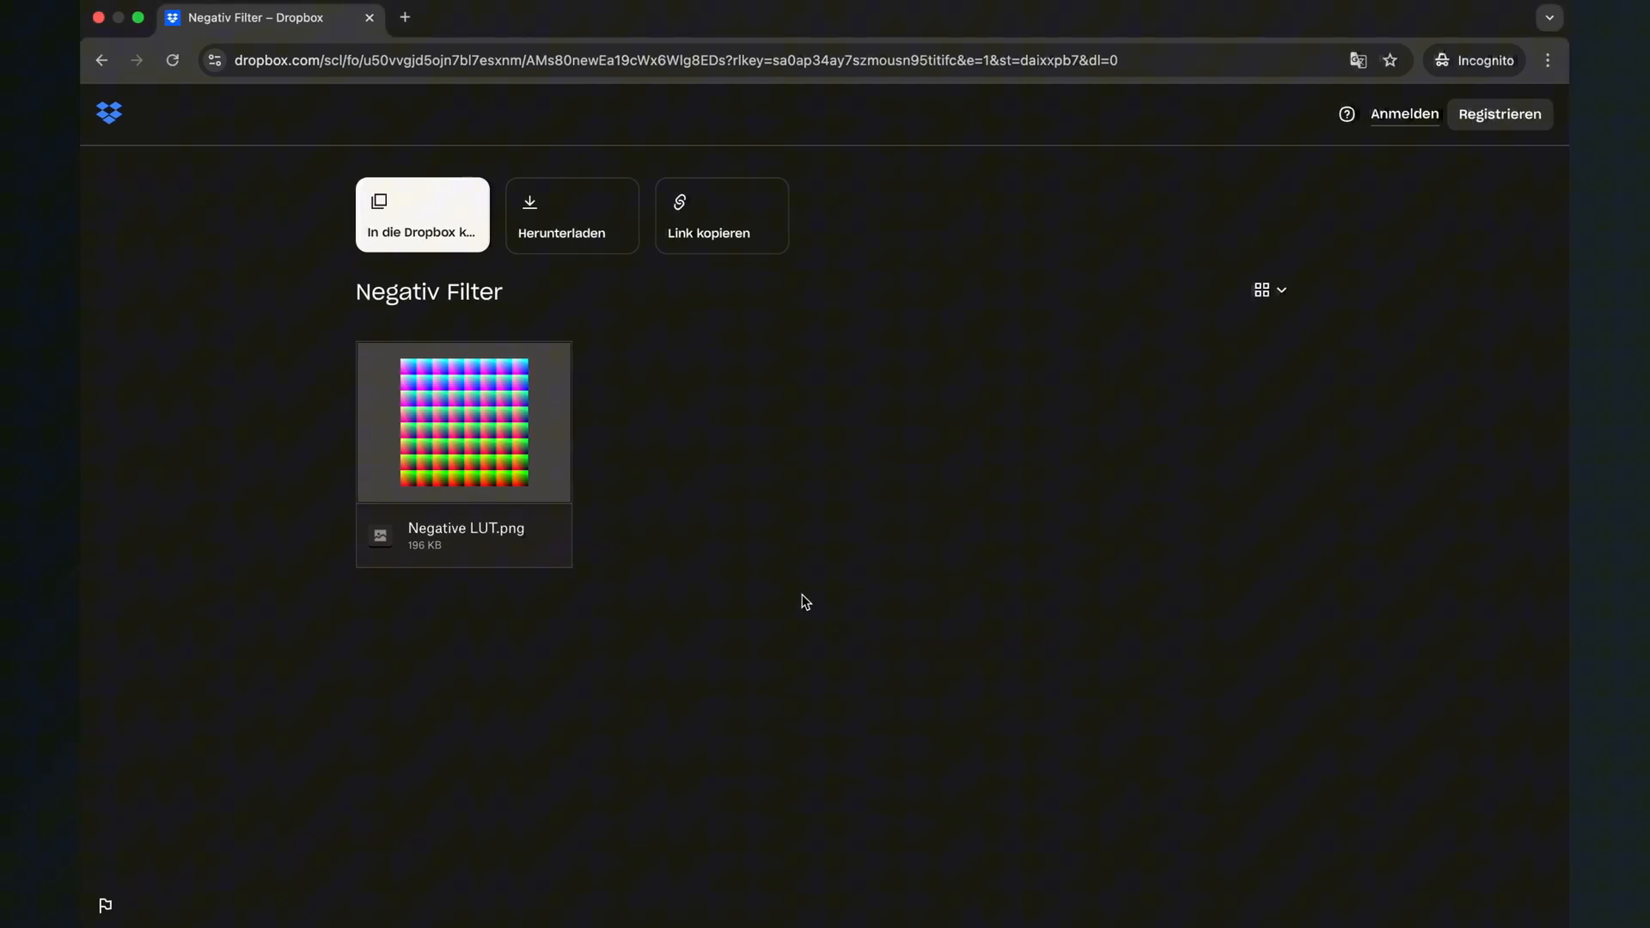
pyautogui.moveTo(680, 369)
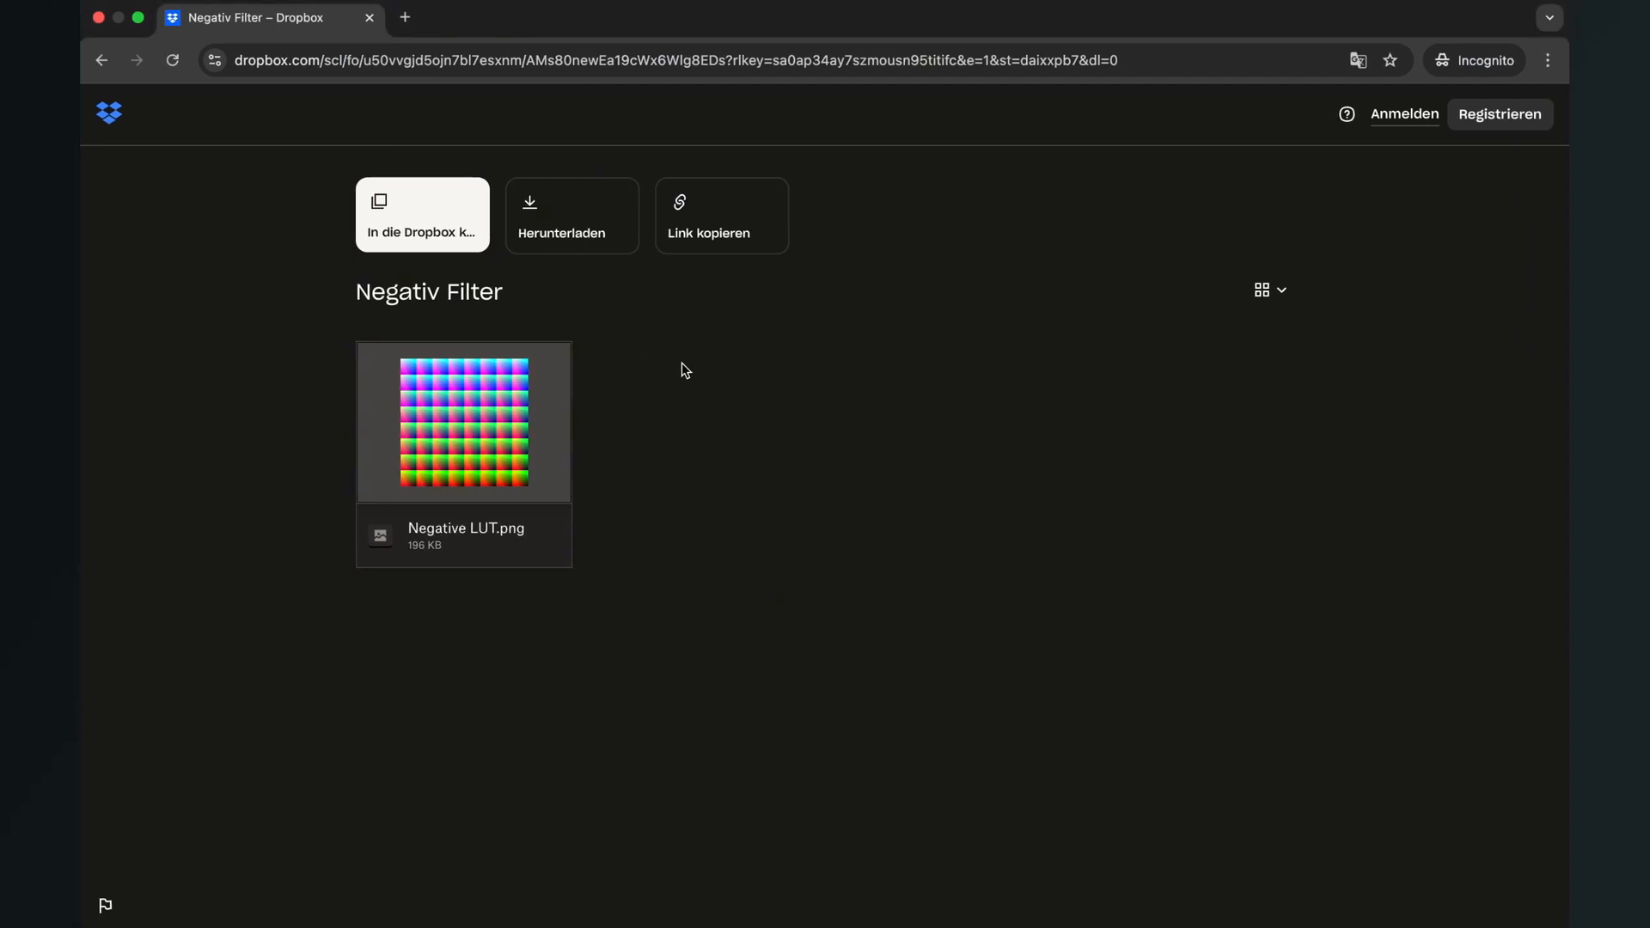
pyautogui.moveTo(763, 566)
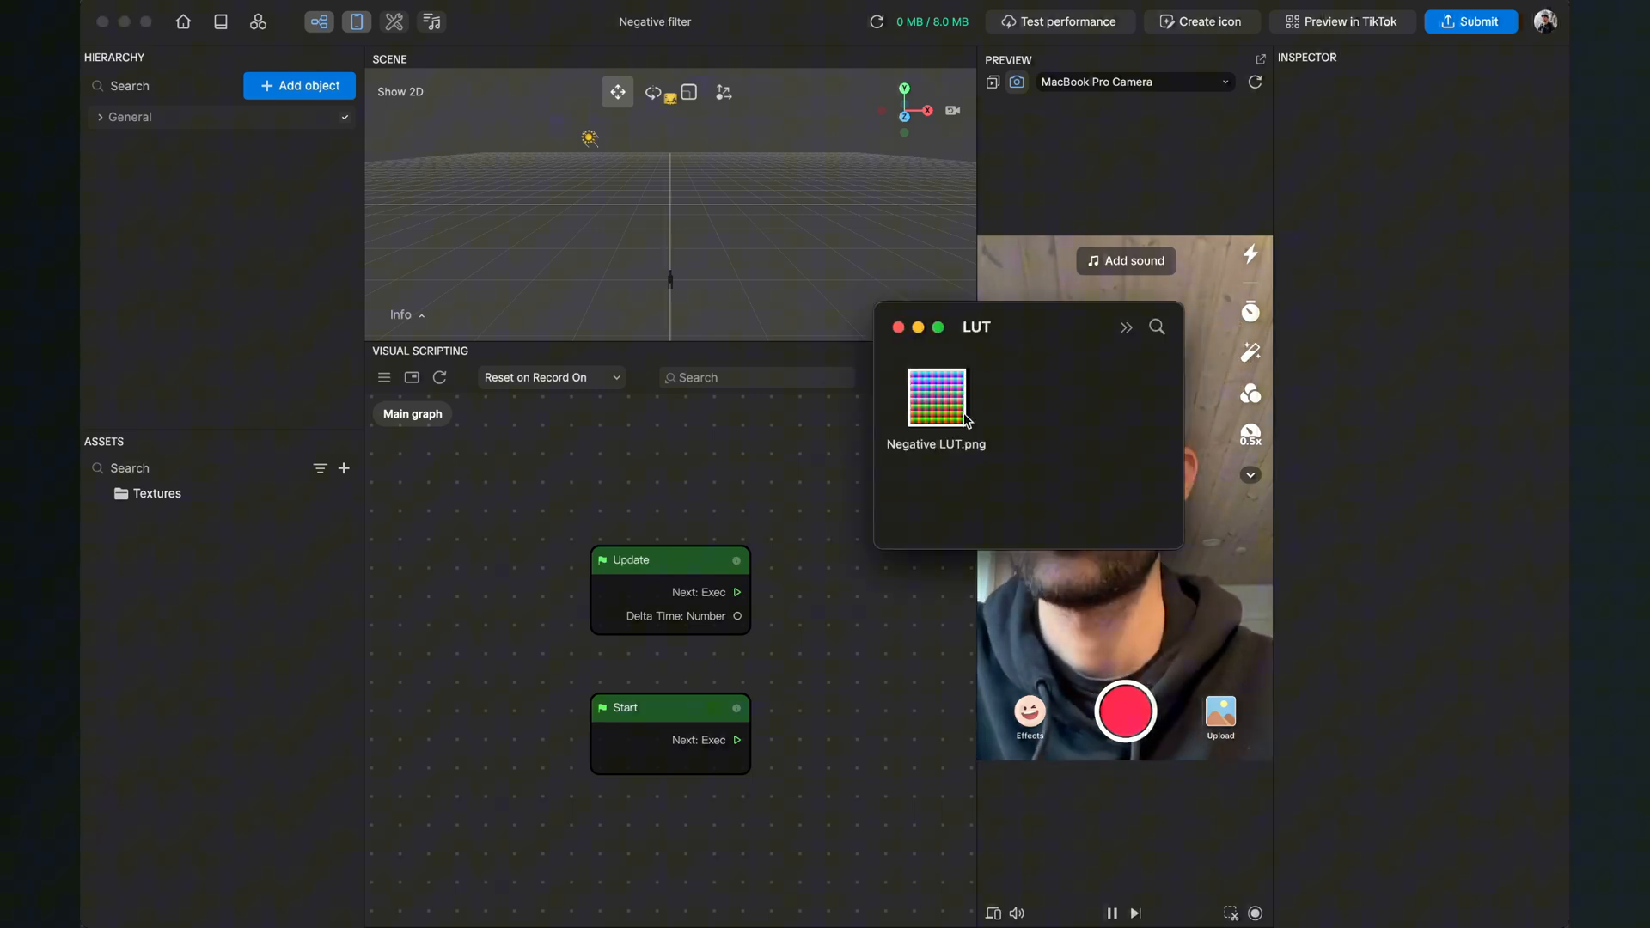
# Step: Drag Negative LUT.png from Finder into the Effect House Assets panel
pyautogui.moveTo(936, 395); pyautogui.dragTo(826, 505)
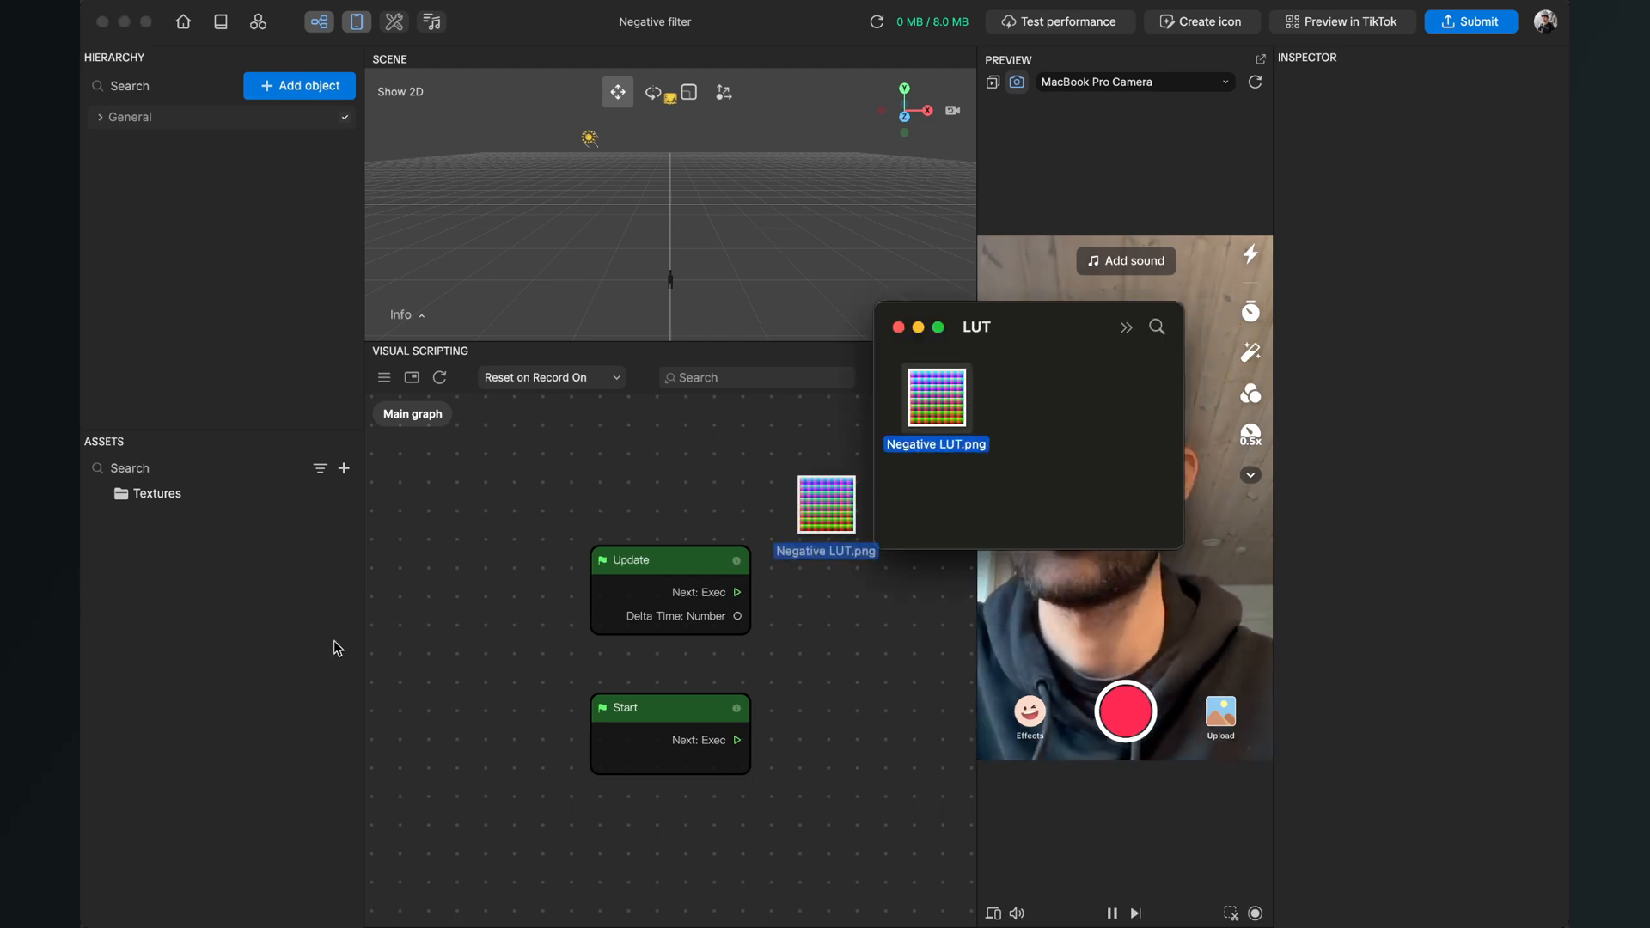
pyautogui.moveTo(826, 505); pyautogui.dragTo(221, 632)
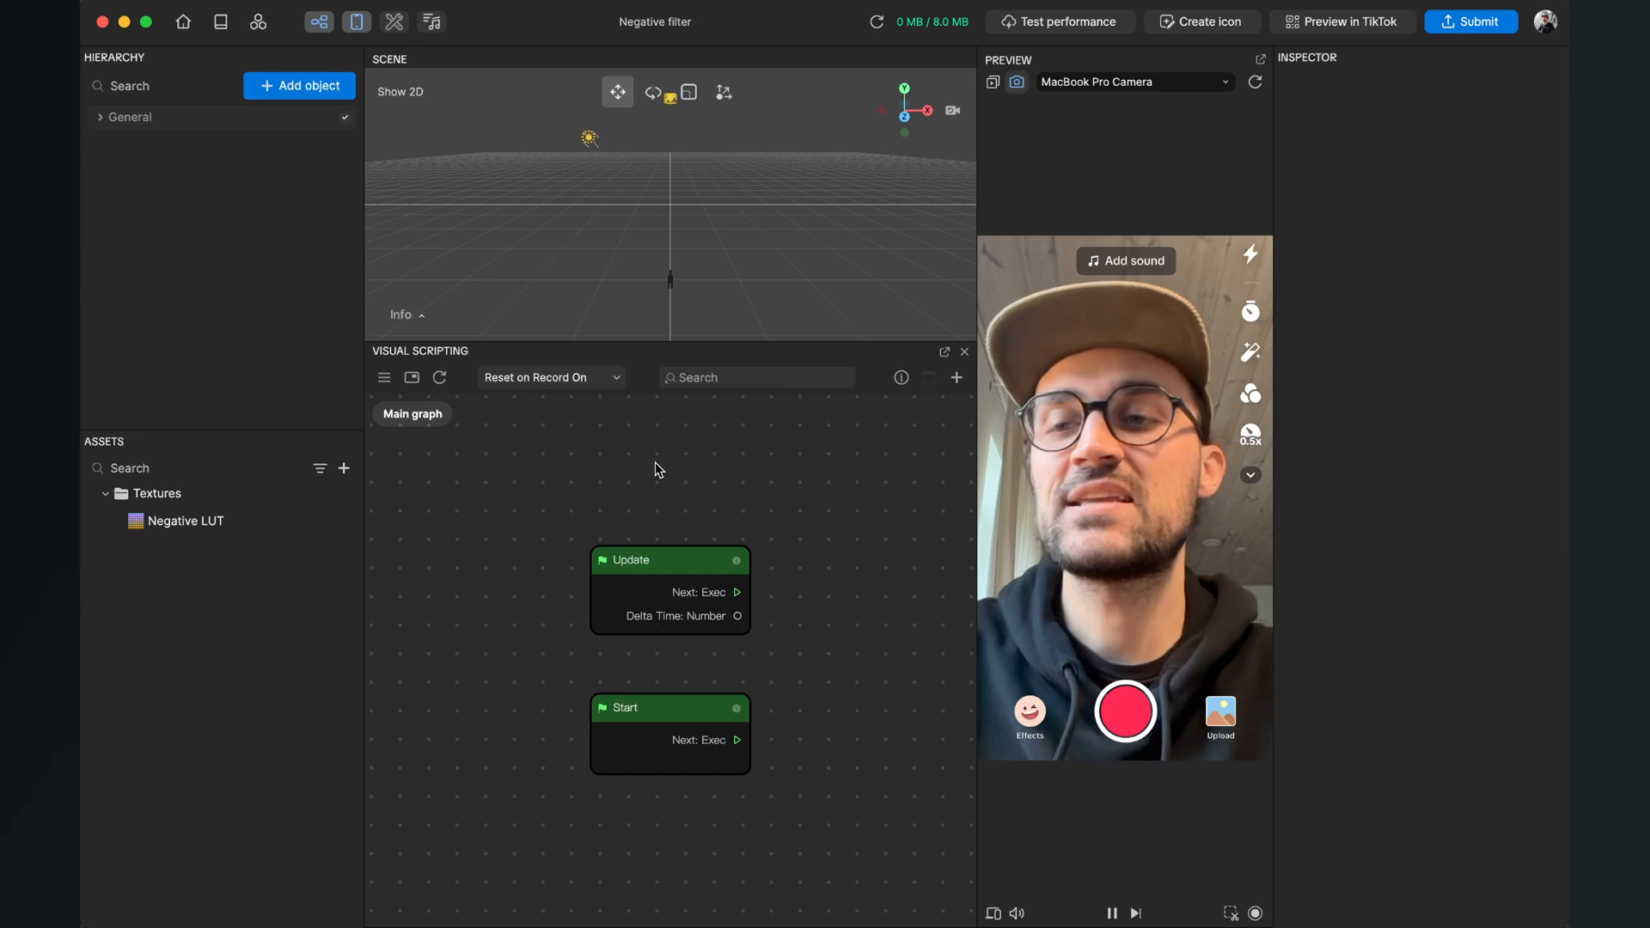
# Step: Inspect the Negative LUT texture's details: 512 × 512 PNG, about 180 KB
pyautogui.click(184, 520)
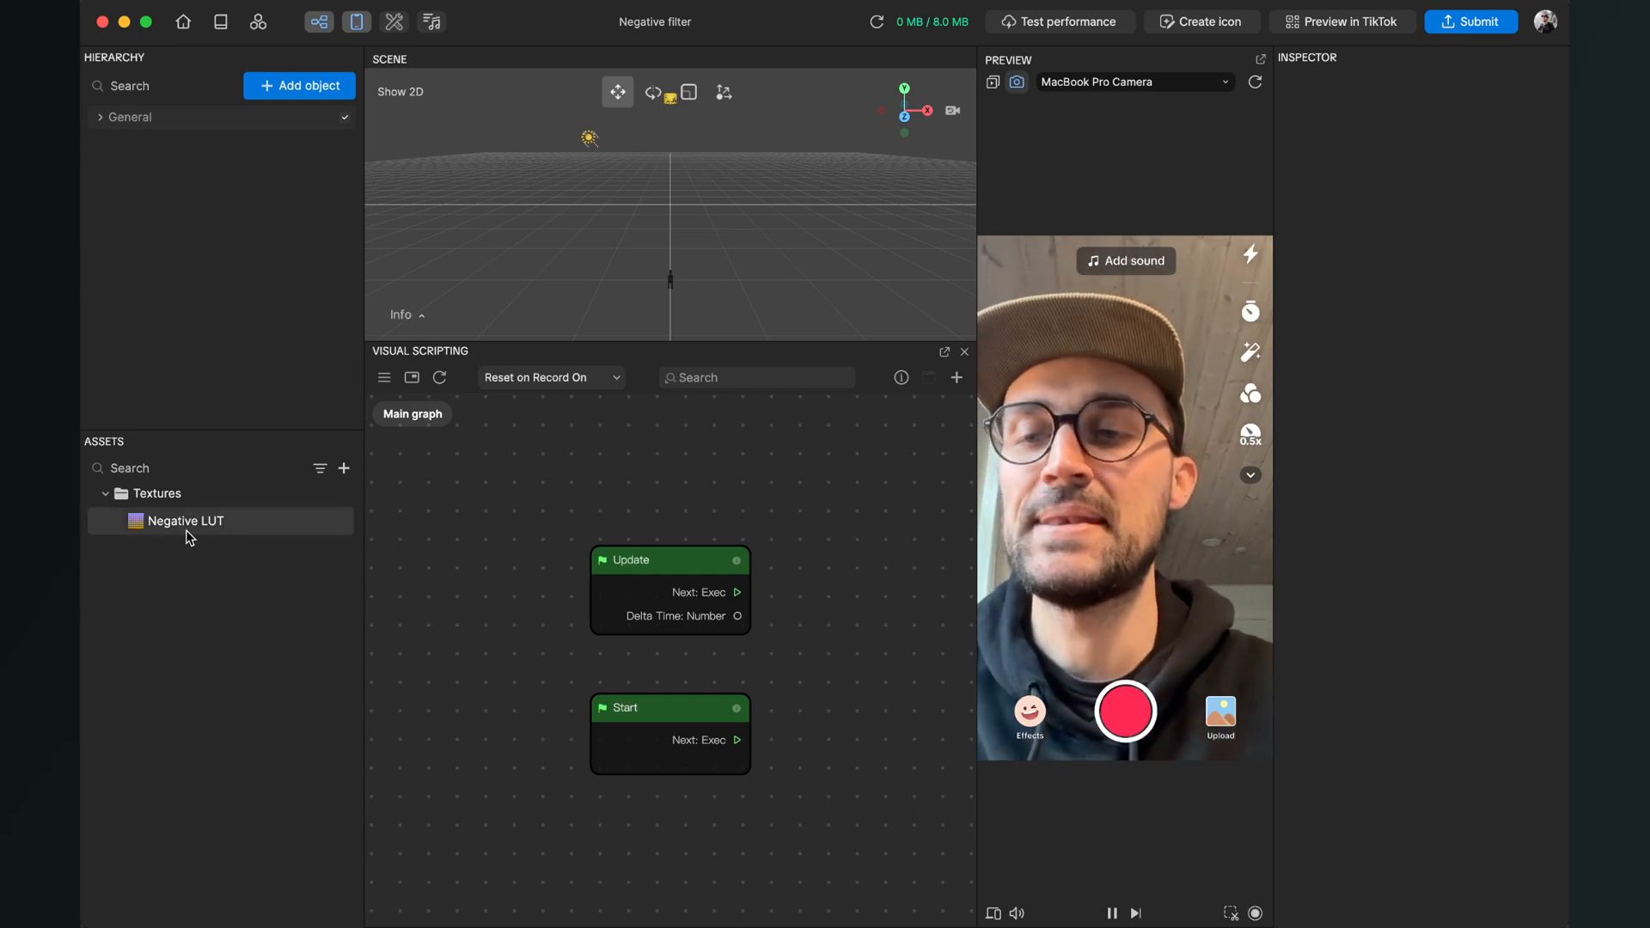
pyautogui.click(184, 521)
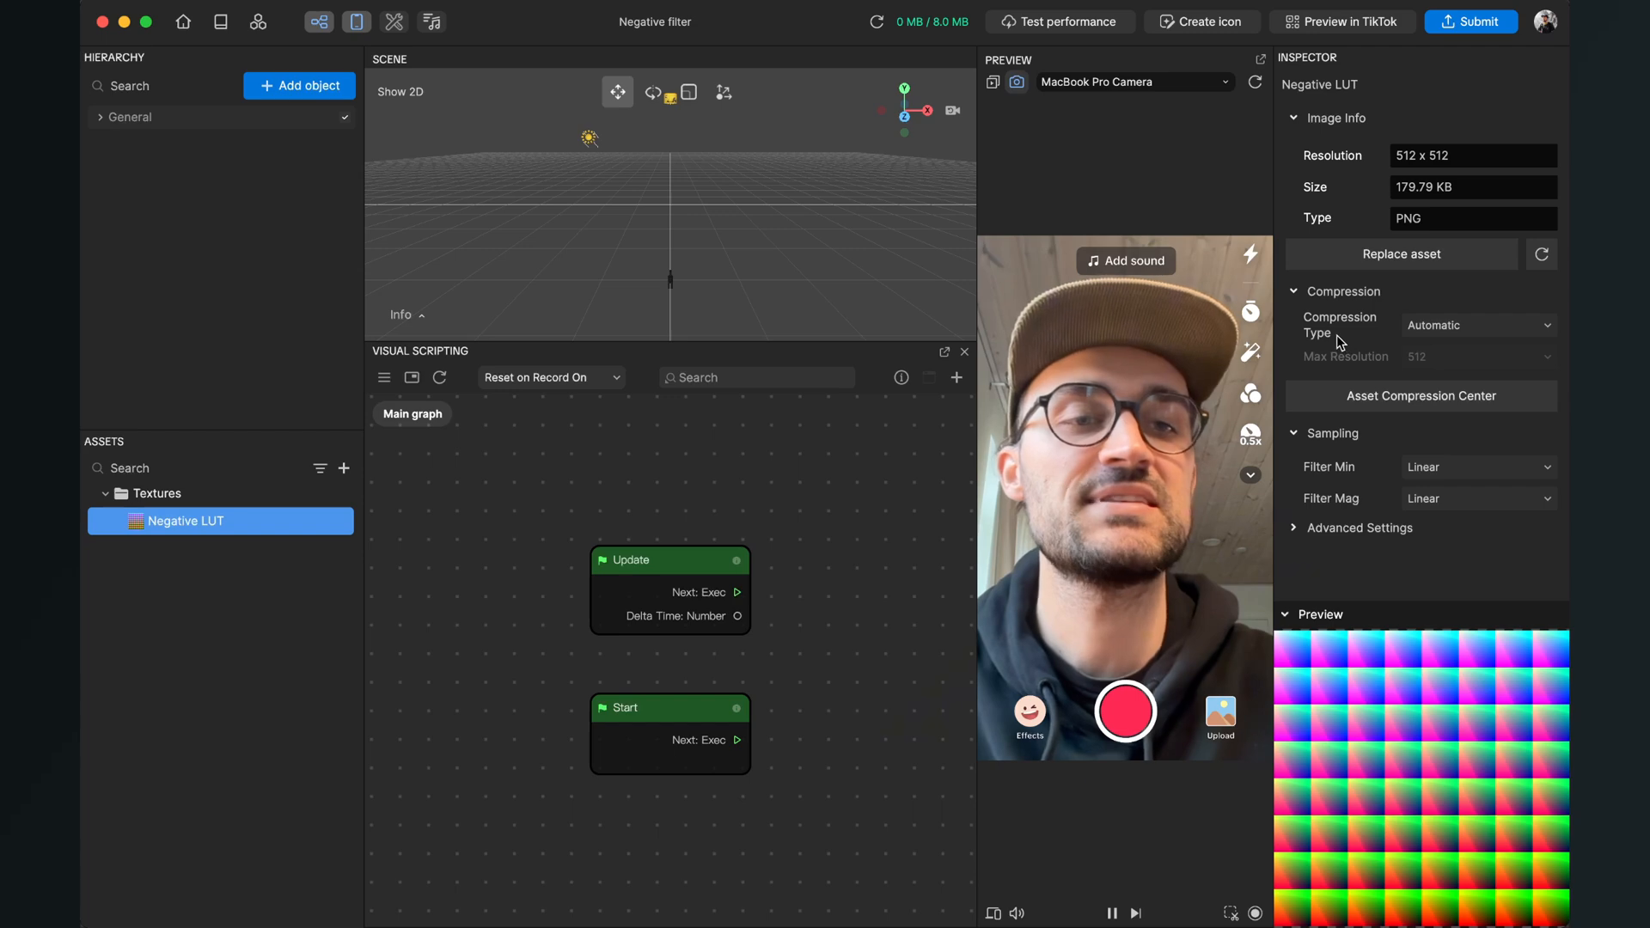
pyautogui.click(1477, 324)
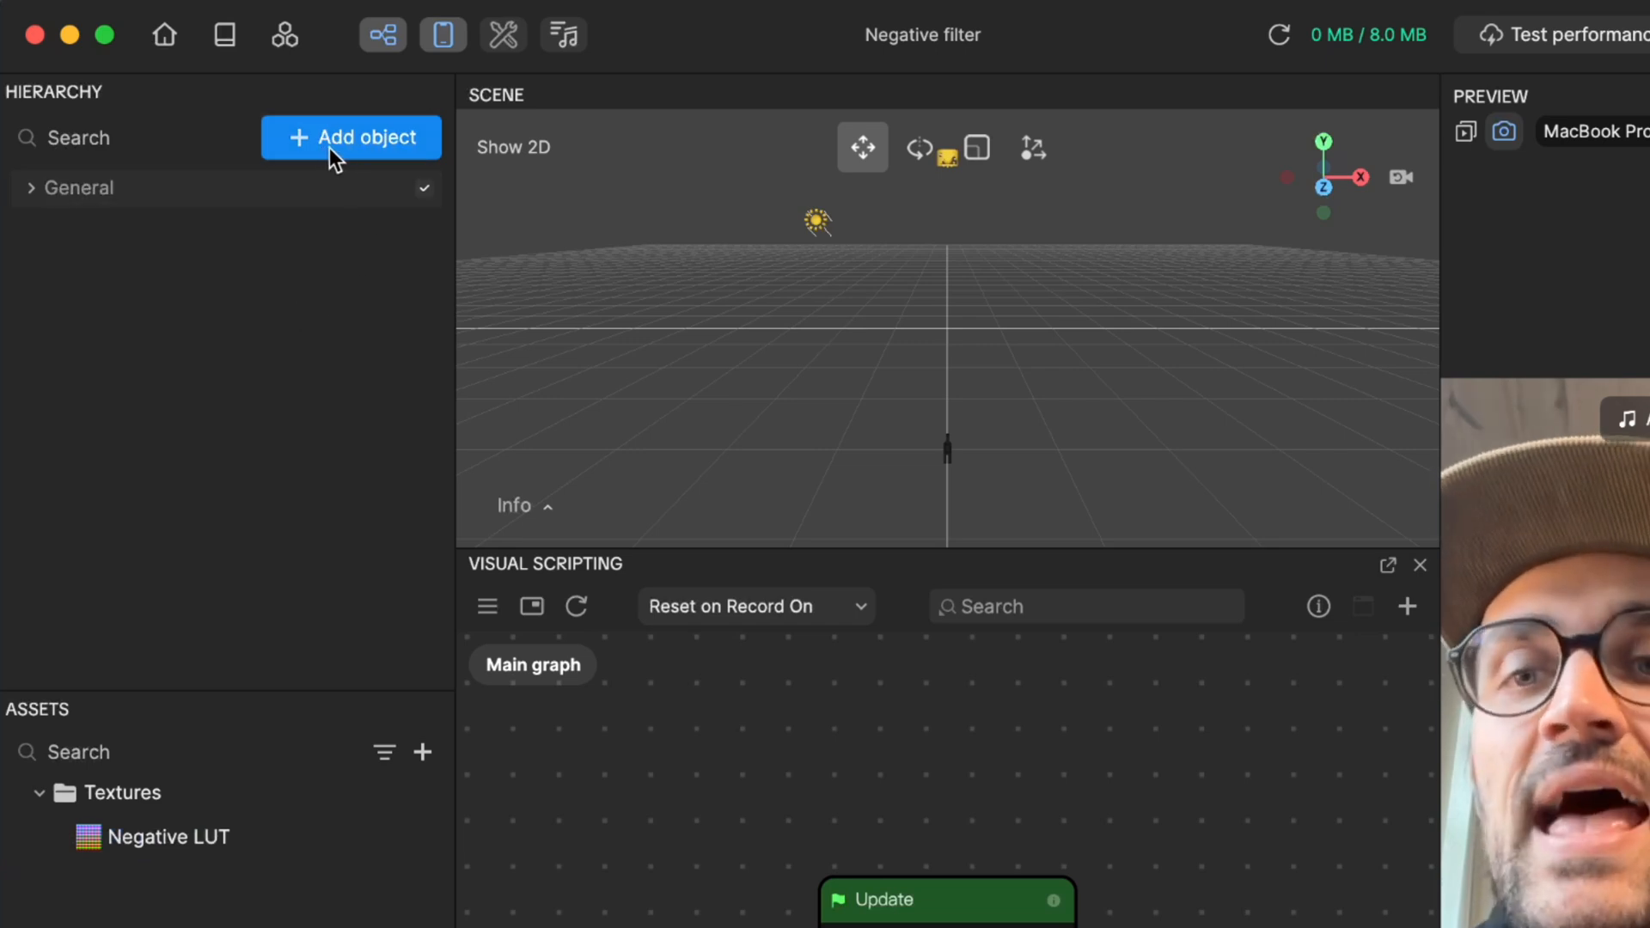
# Step: Add a Filter from the Post Effect category of Add object
pyautogui.click(351, 136)
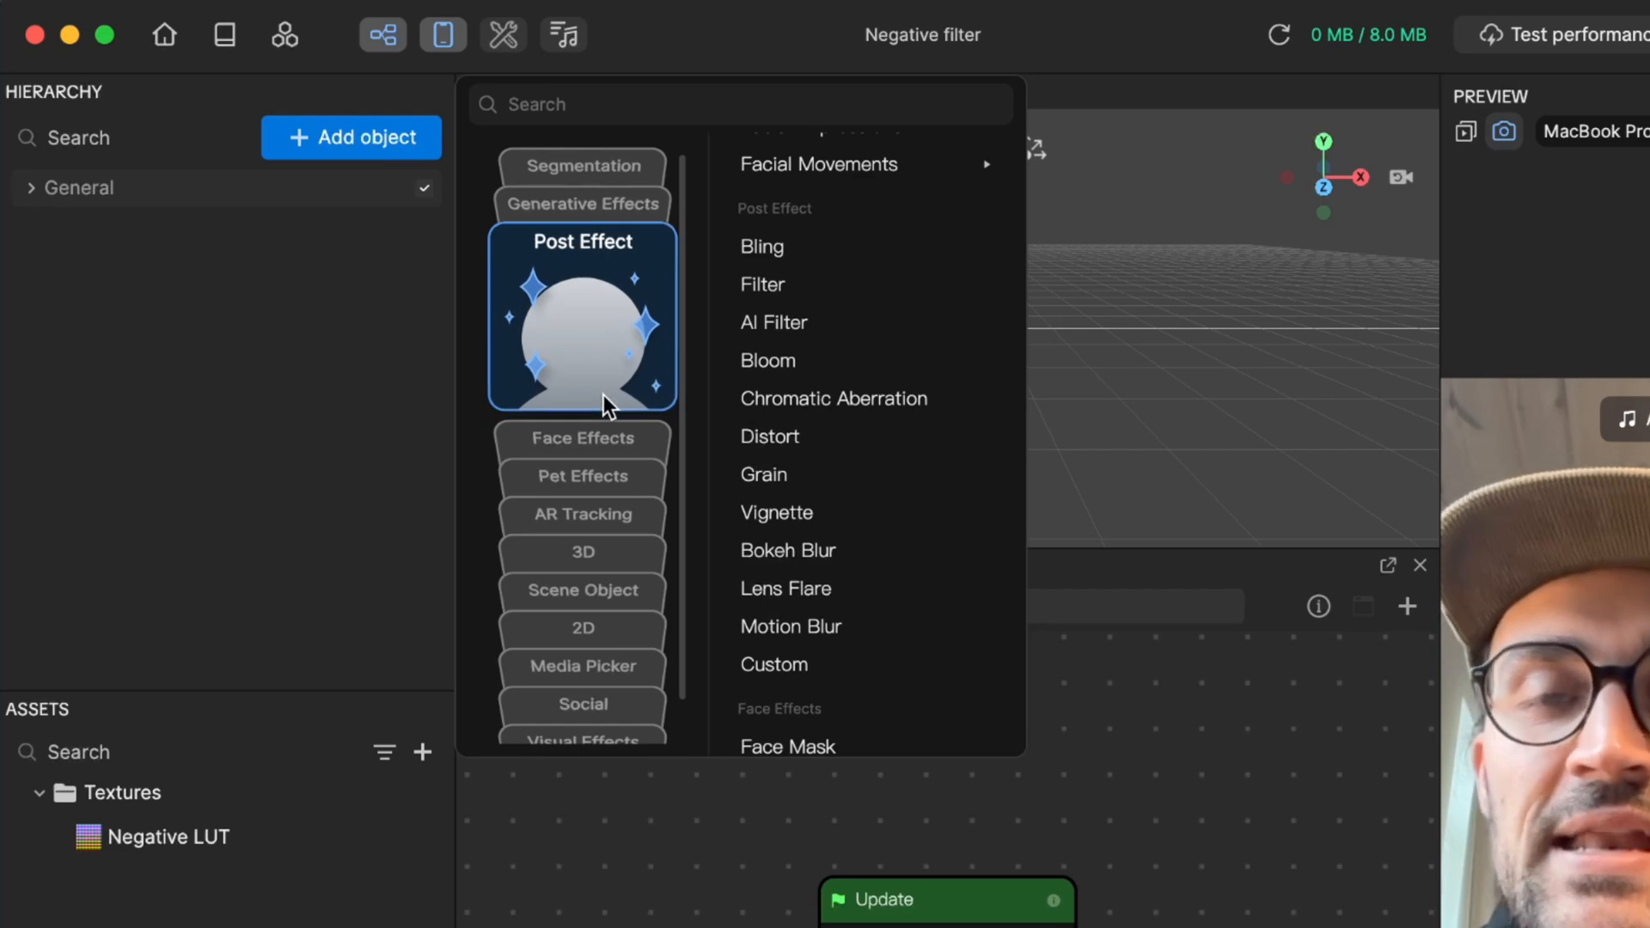
pyautogui.moveTo(762, 284)
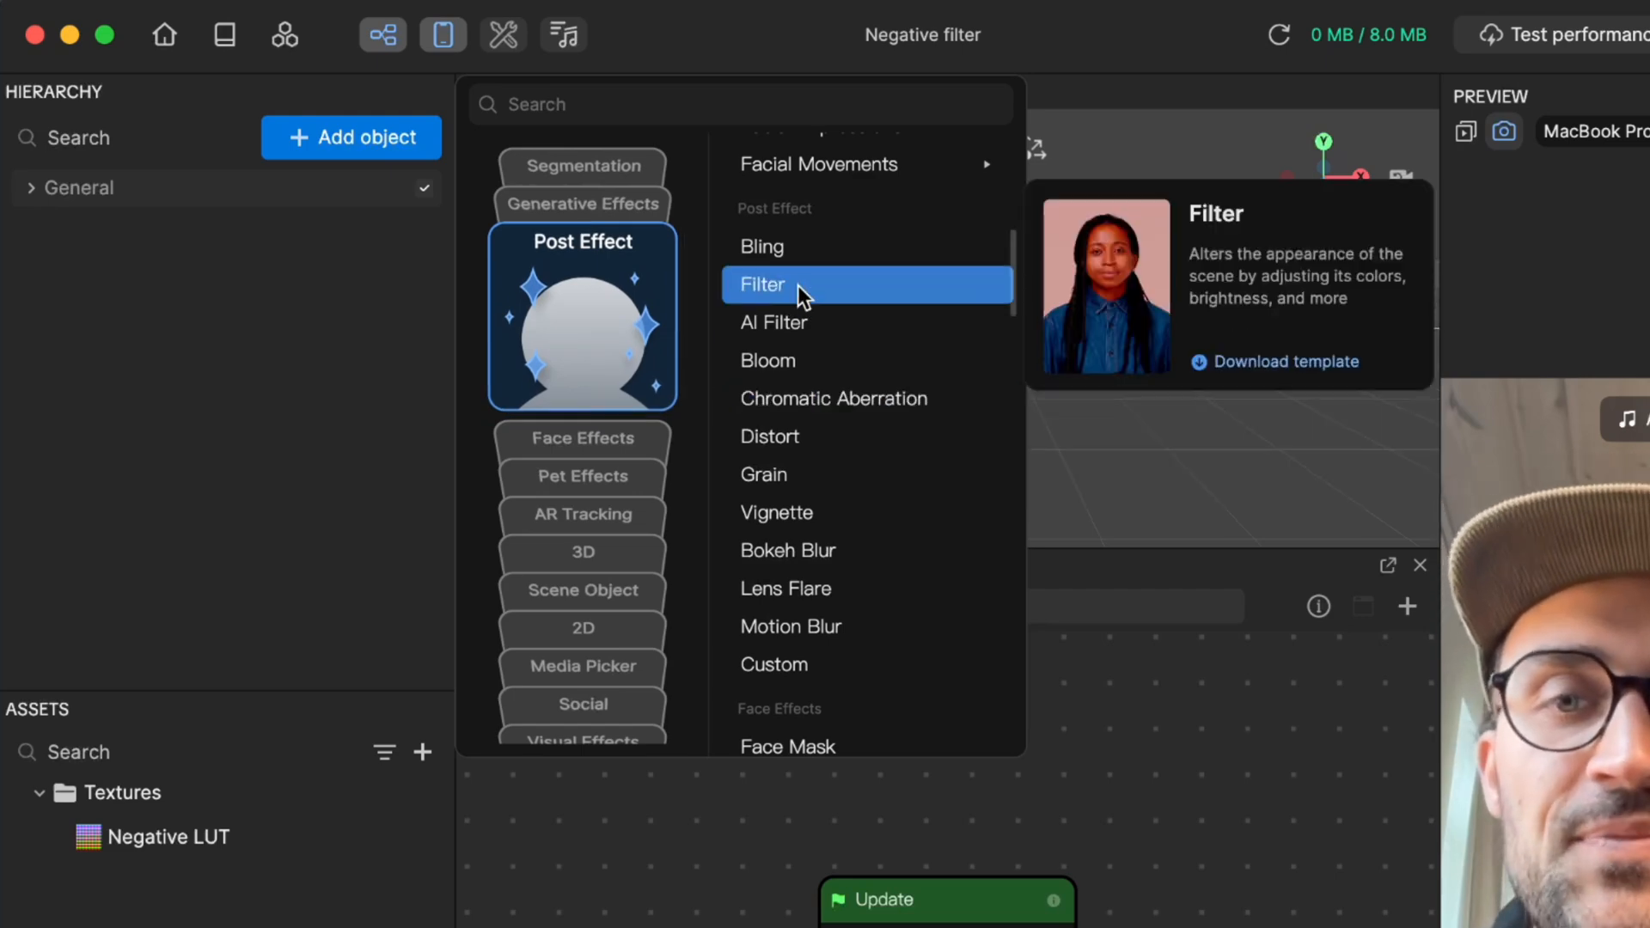
pyautogui.click(762, 284)
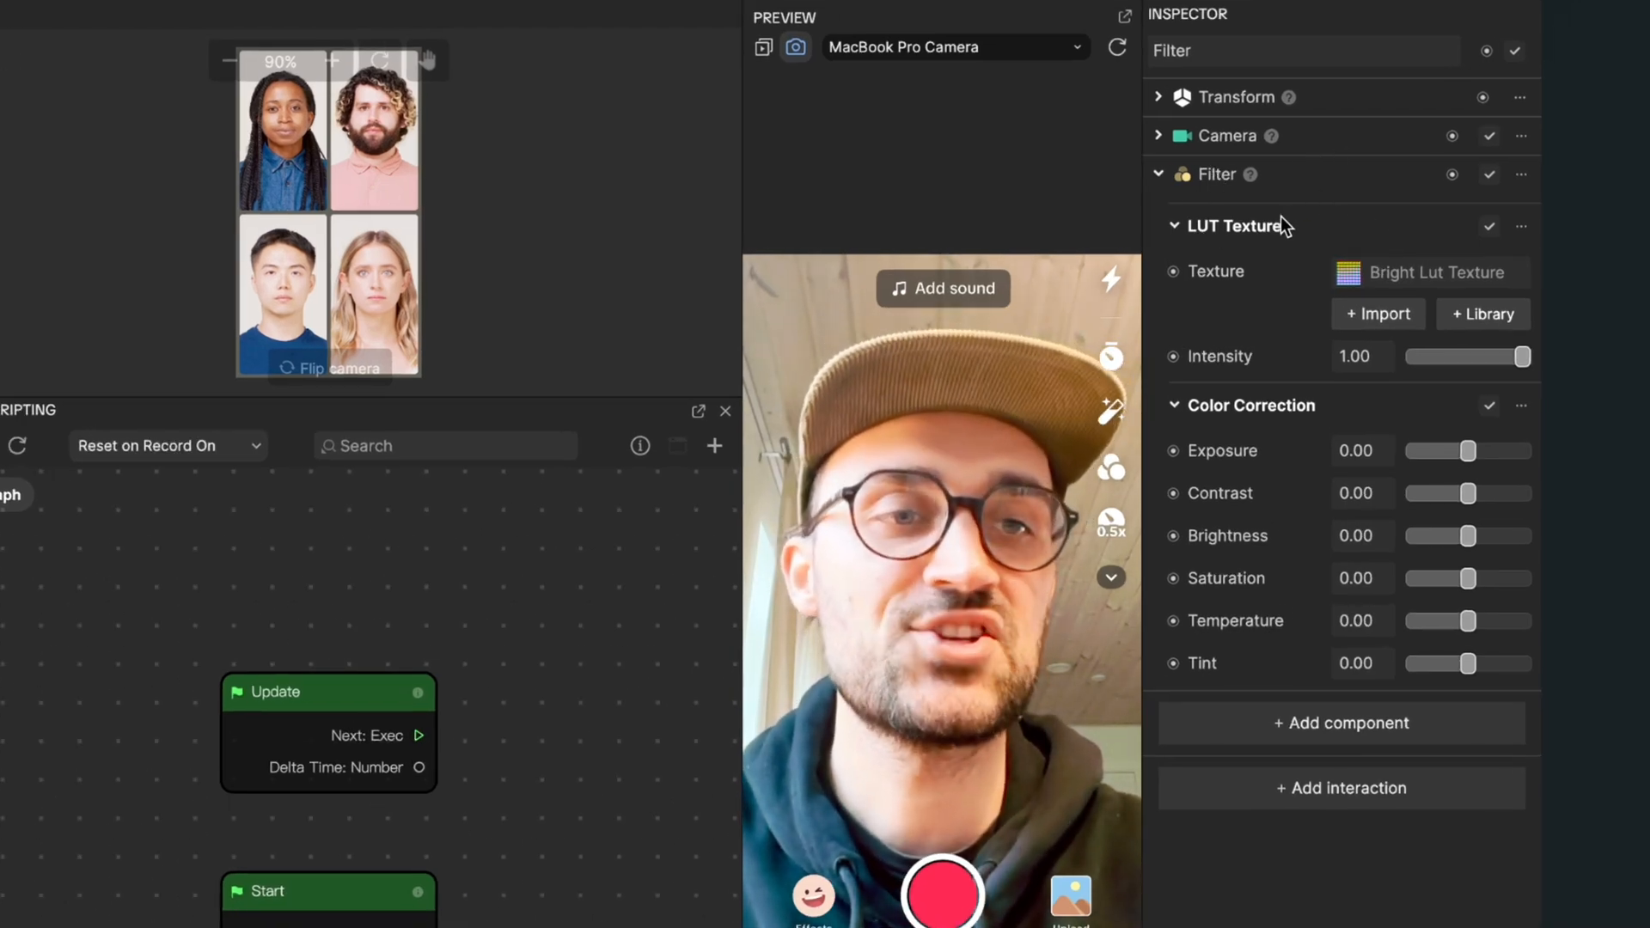
pyautogui.moveTo(1335, 294)
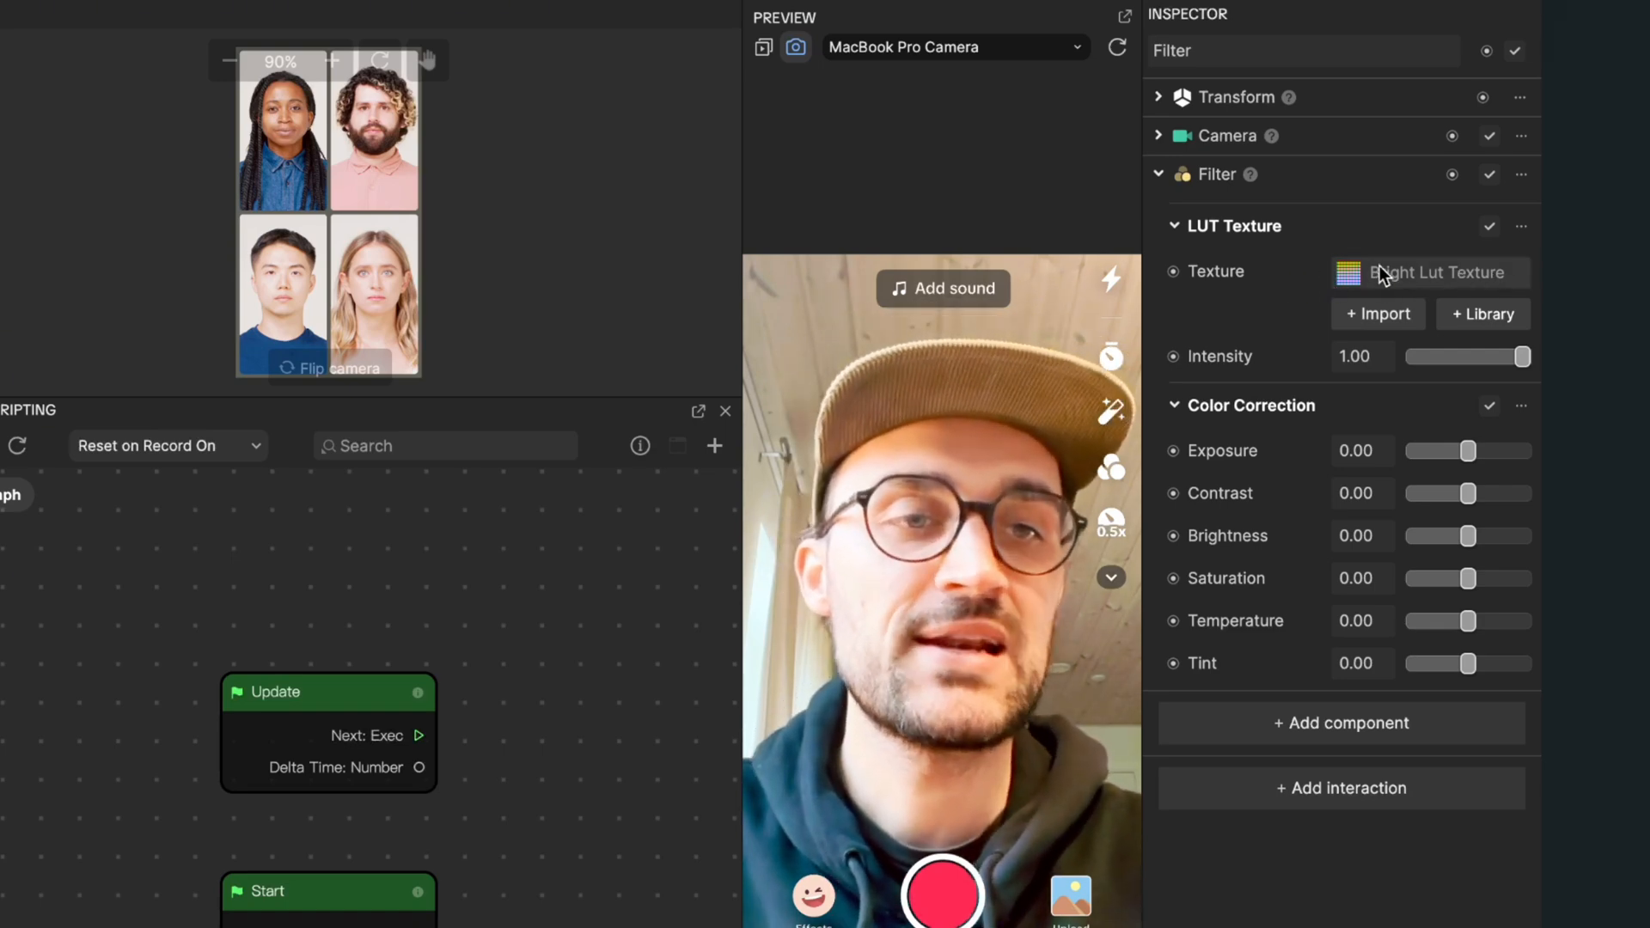
# Step: Set the Filter's LUT Texture to Negative LUT, inverting the camera preview
pyautogui.click(1430, 273)
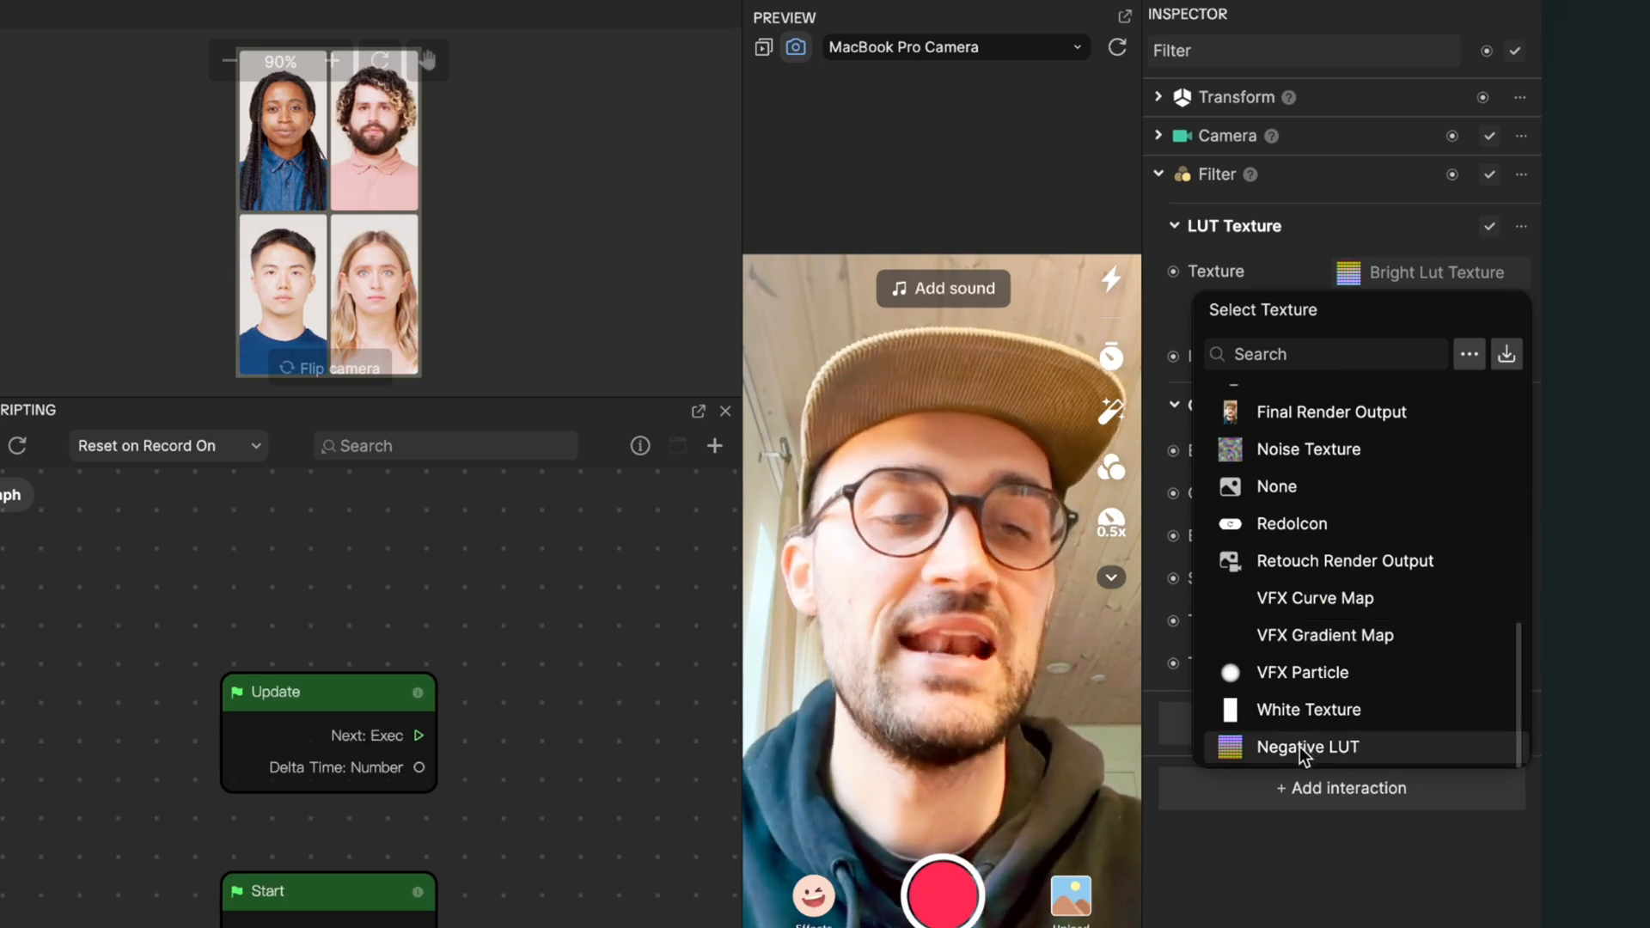
pyautogui.click(1308, 746)
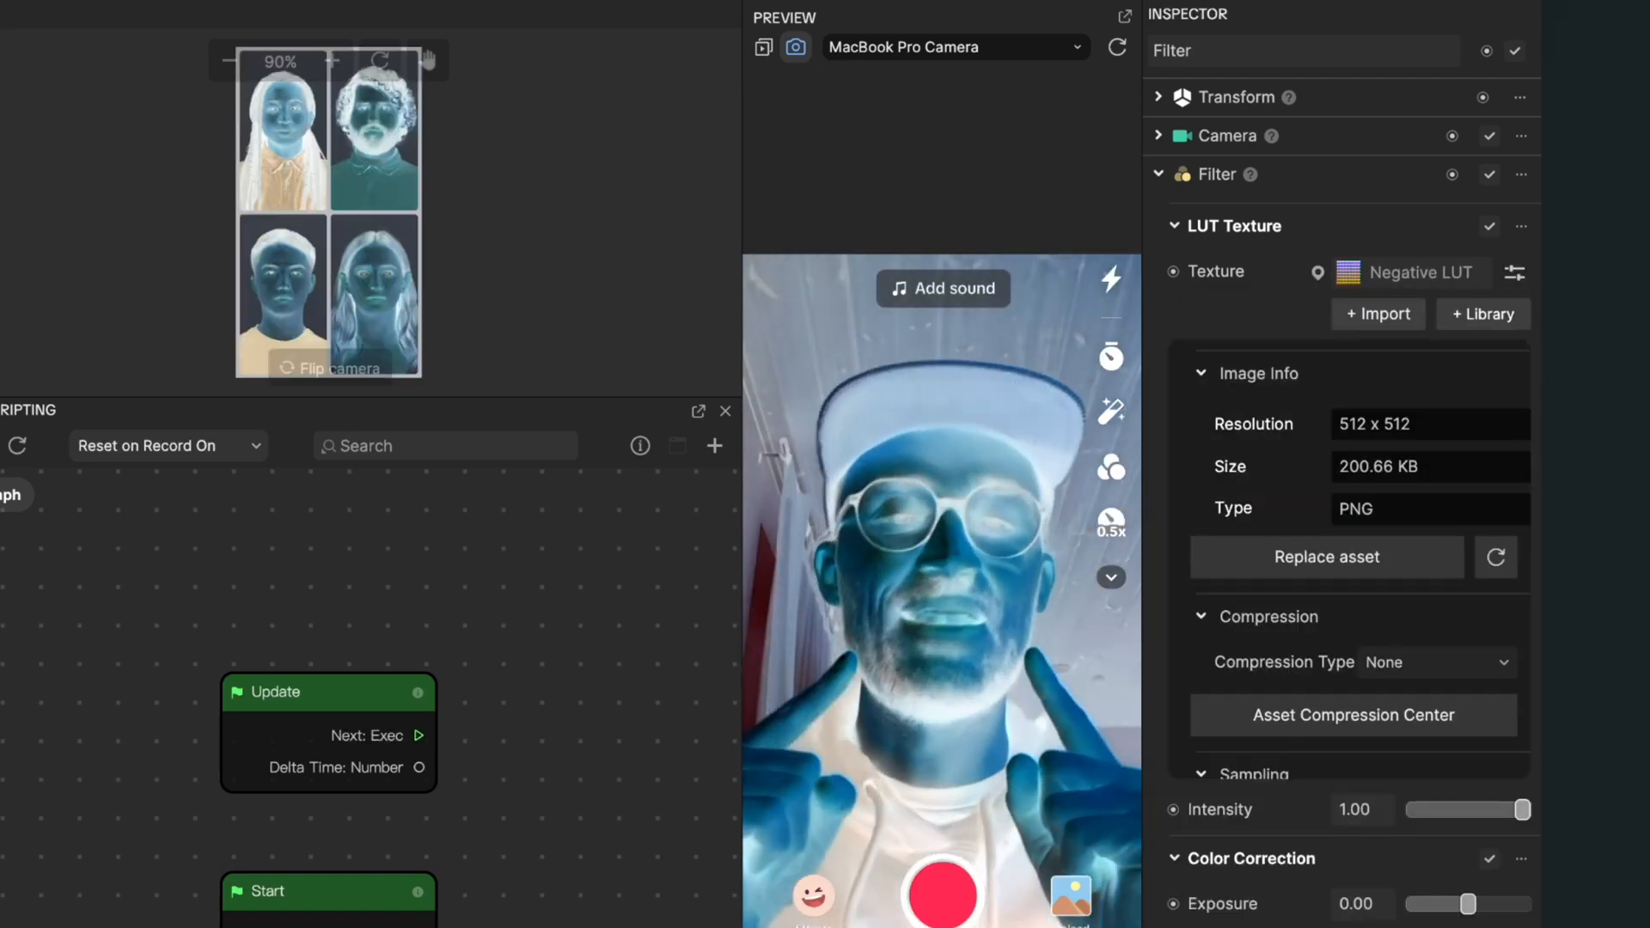